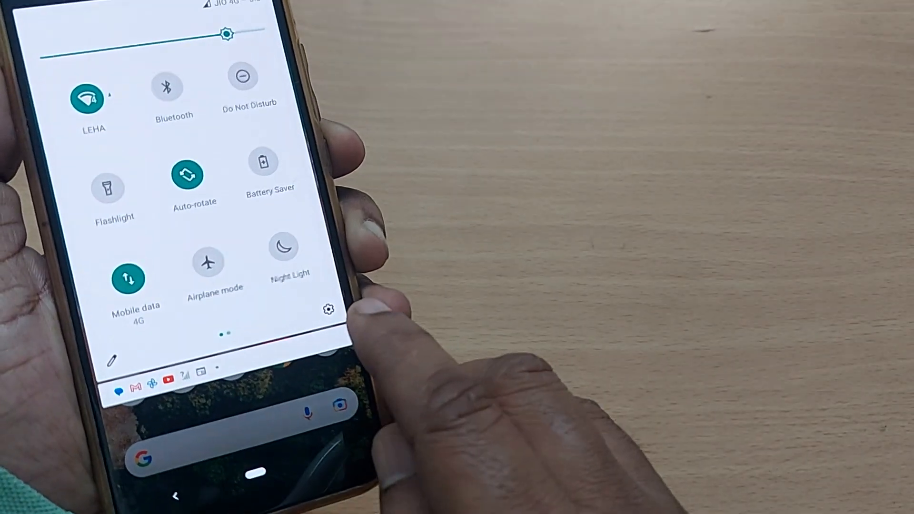
Go from the quick settings gear into Settings and scroll to System and About phone.
{"action": "left_click", "coordinate": [328, 308]}
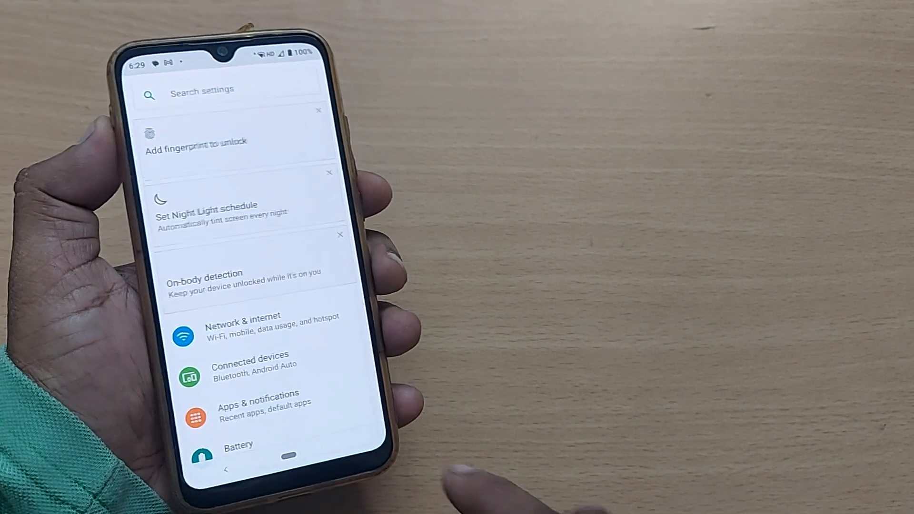
{"action": "scroll", "scroll_direction": "down", "scroll_amount": 3}
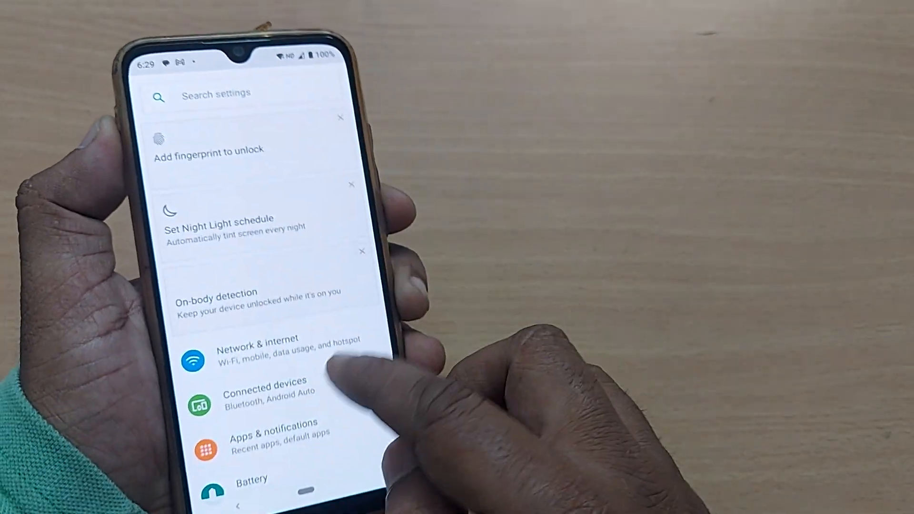
{"action": "scroll", "scroll_direction": "down", "scroll_amount": 3}
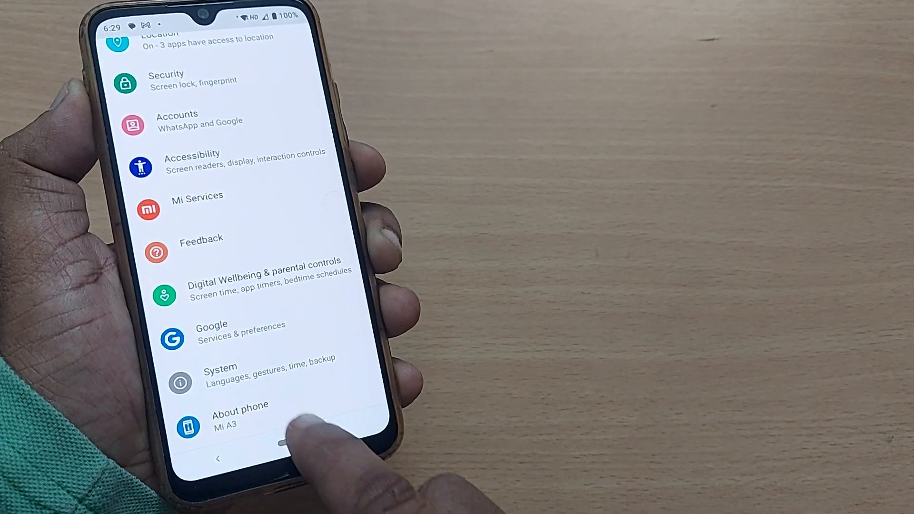
{"action": "left_click", "coordinate": [239, 414]}
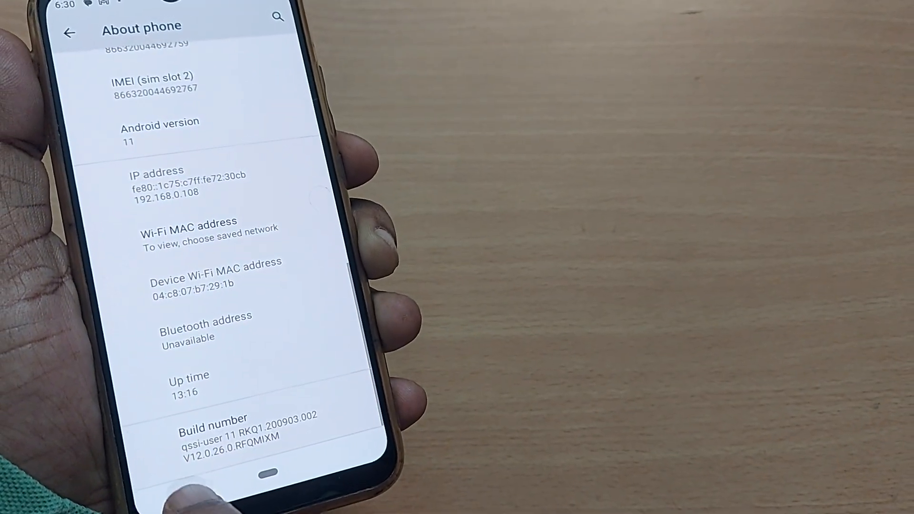
{"action": "left_click", "coordinate": [69, 33]}
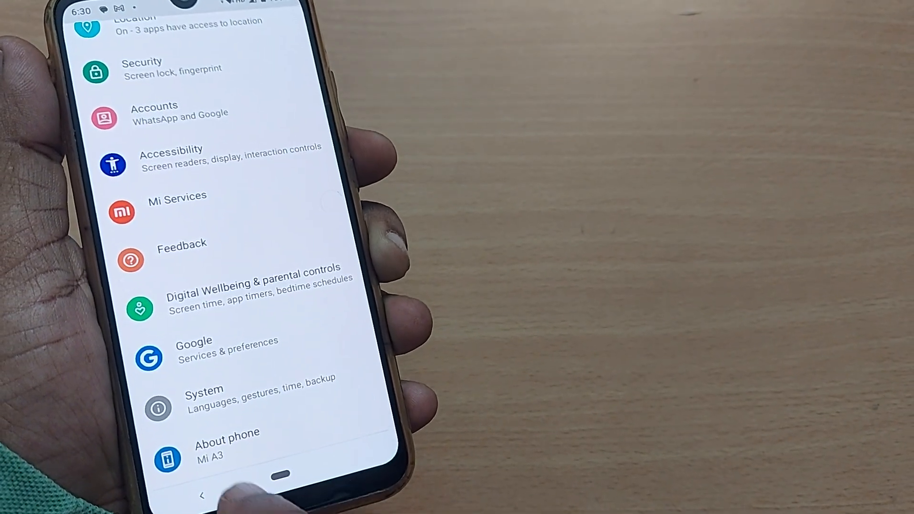
Reach Developer options through the System page.
{"action": "left_click", "coordinate": [203, 399]}
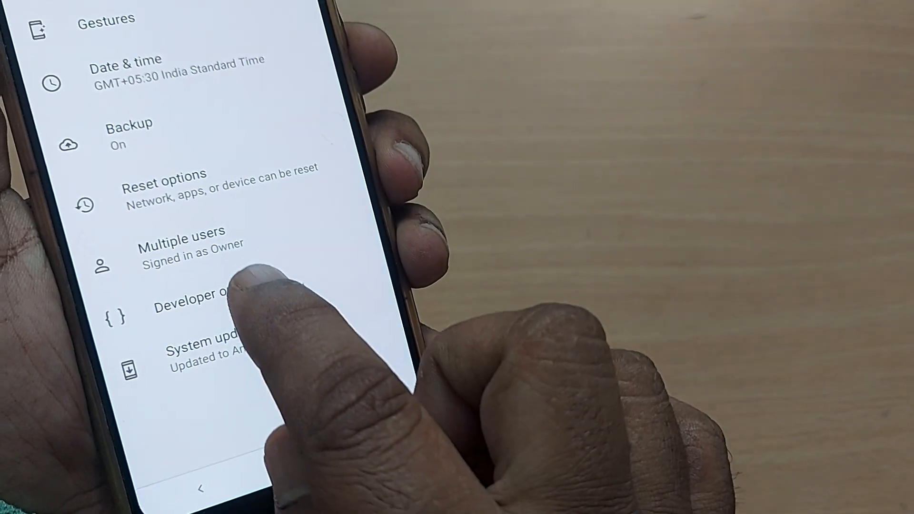
{"action": "left_click", "coordinate": [192, 303]}
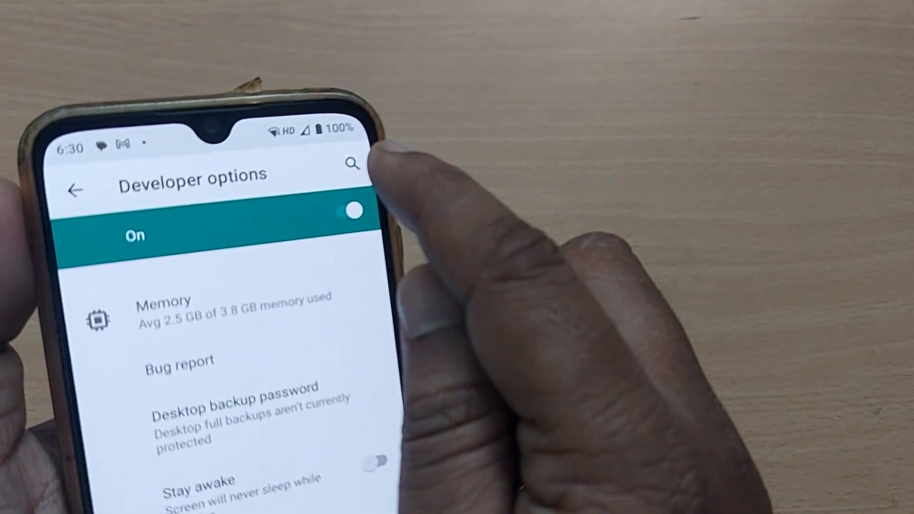
Search Developer options for the recent query 'demo mode' to reach System UI demo mode.
{"action": "left_click", "coordinate": [352, 164]}
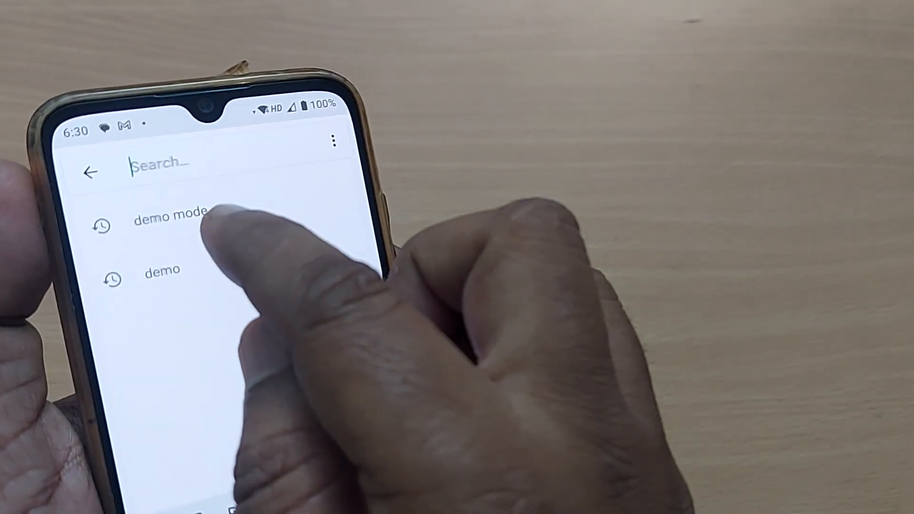
{"action": "left_click", "coordinate": [172, 227]}
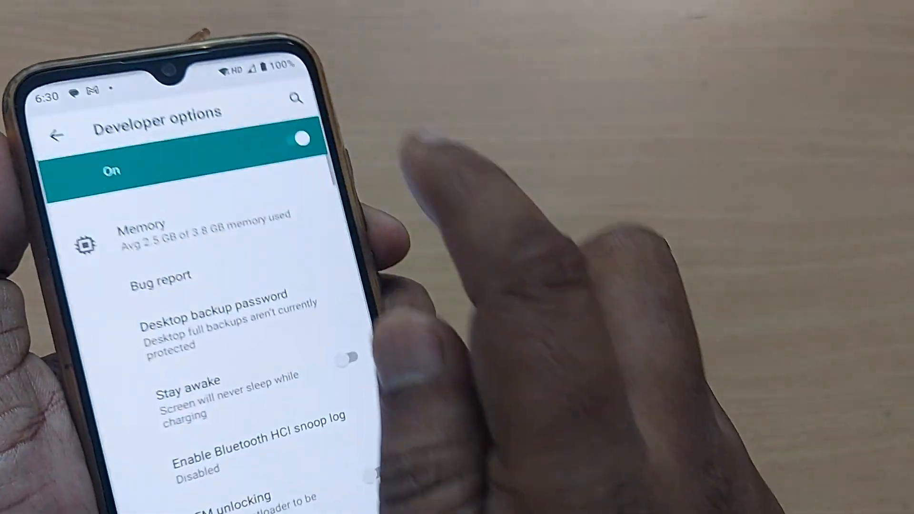
{"action": "scroll", "scroll_direction": "down", "scroll_amount": 3}
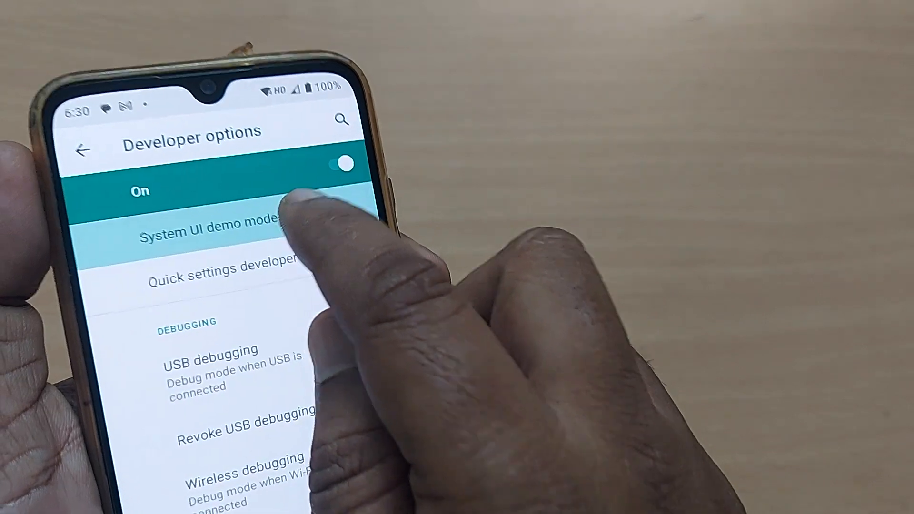
Switch on Enable demo mode inside System UI demo mode, leaving Show demo mode off.
{"action": "left_click", "coordinate": [210, 229]}
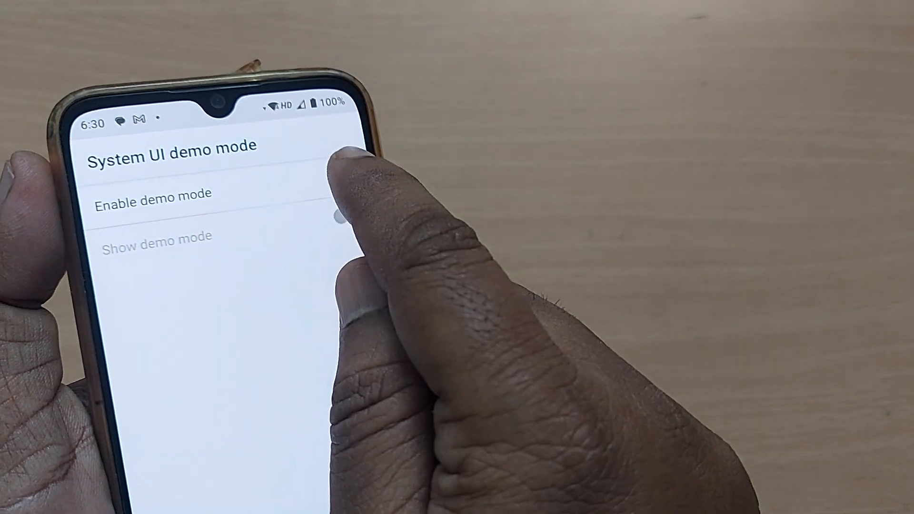
{"action": "left_click", "coordinate": [344, 210]}
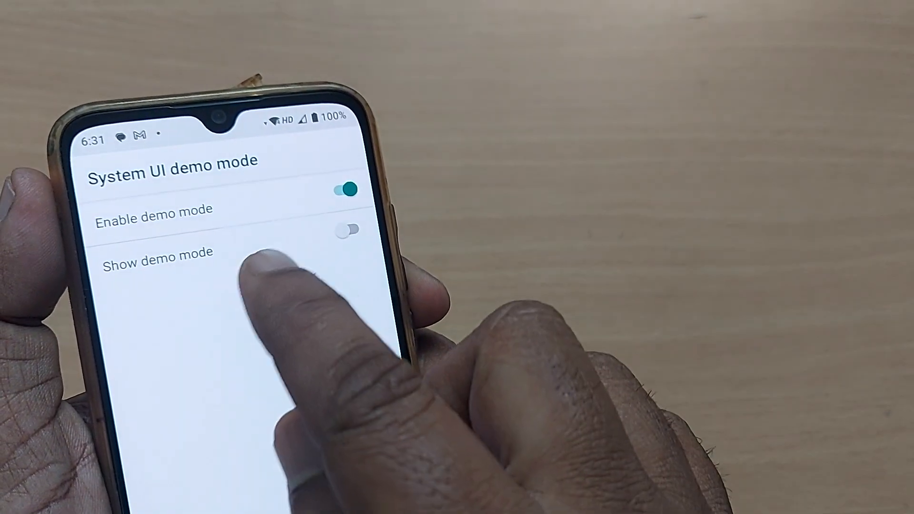